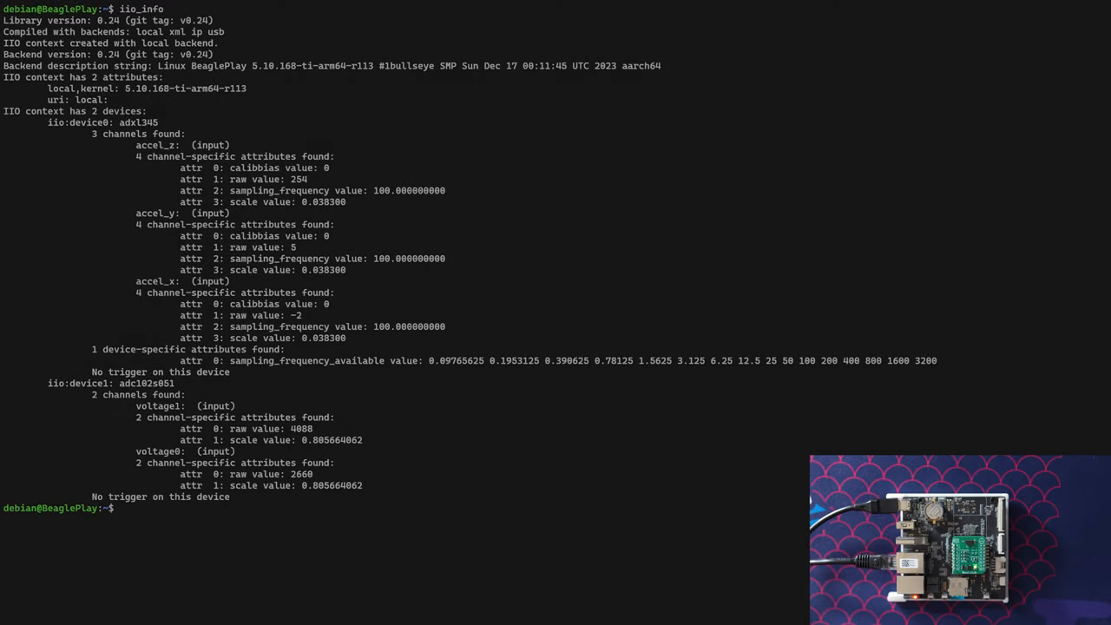
- Read in_accel_x_raw with cat in the terminal, then load the Node-RED editor page
text(cat /sys/bus/iio/devices/iio\:device0/in_accel_x_raw)
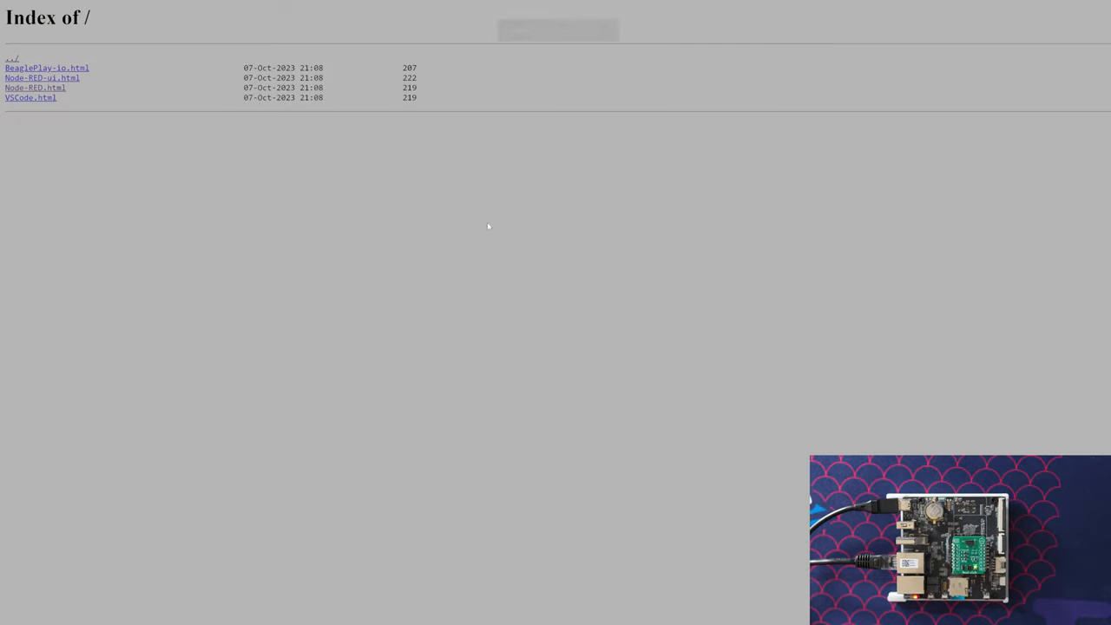
mouse_move(257, 177)
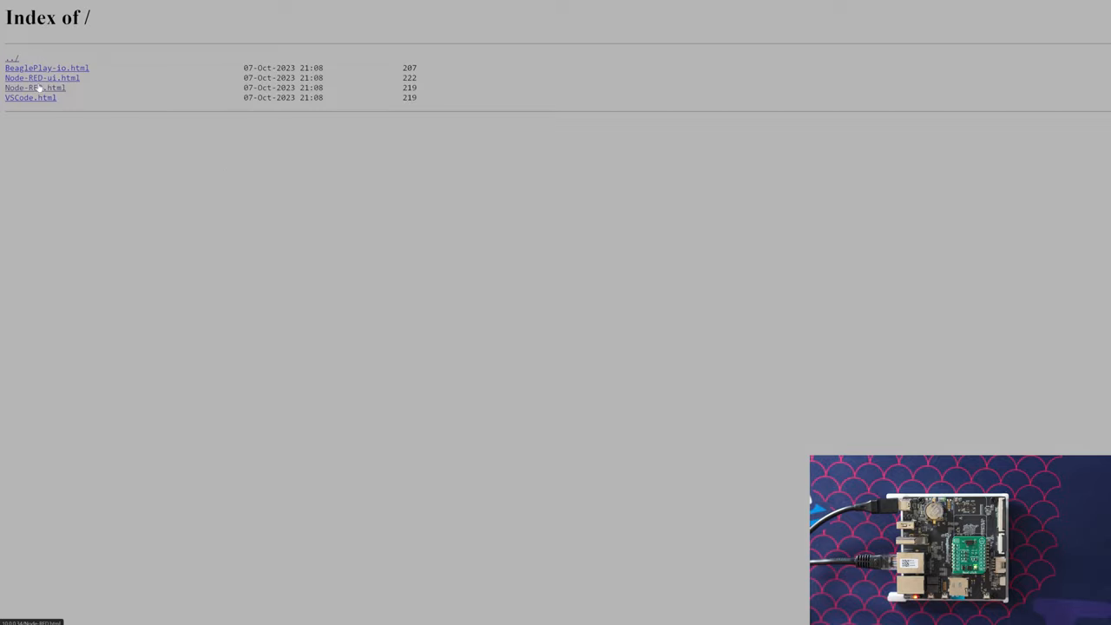
click(35, 87)
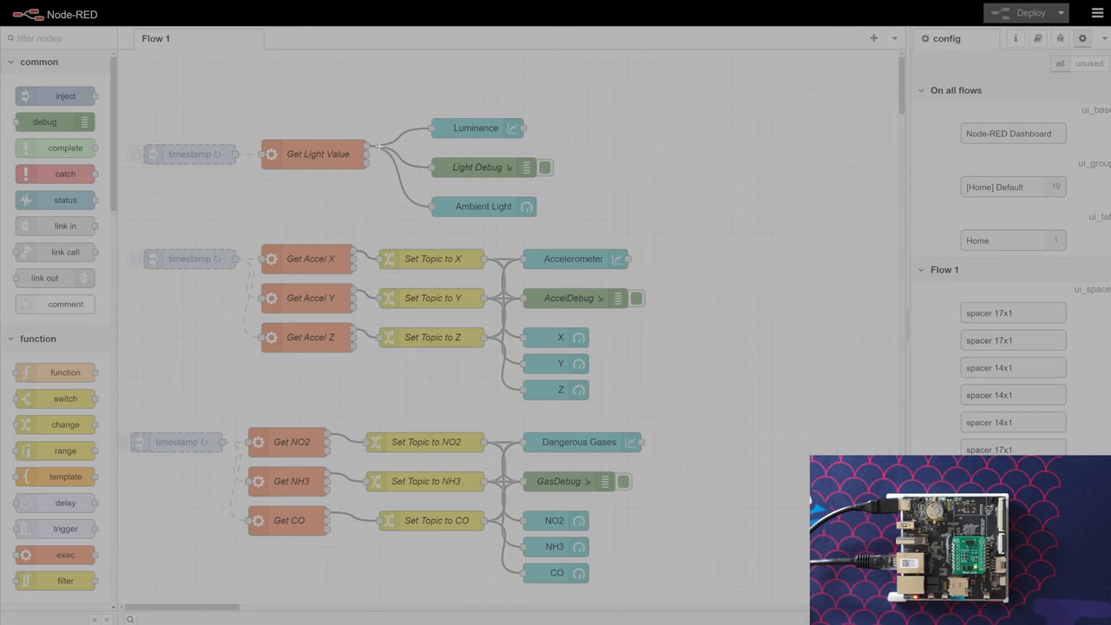
- Add a Demo Flow with an exec node 'Get Accel X' running cat on in_accel_x_raw
click(873, 38)
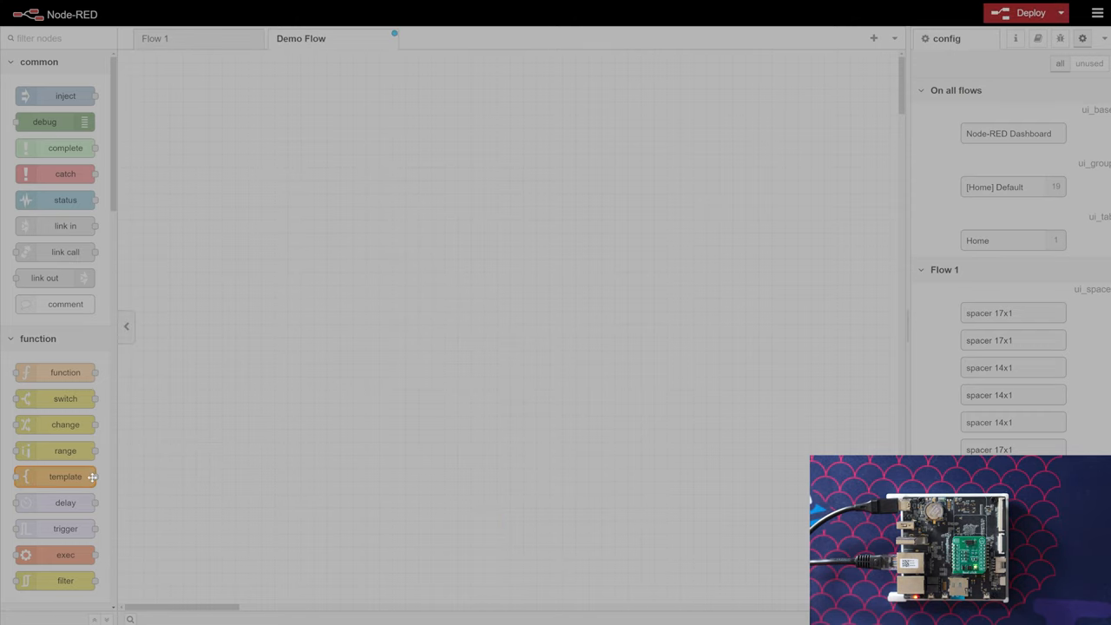
scroll(down, 3)
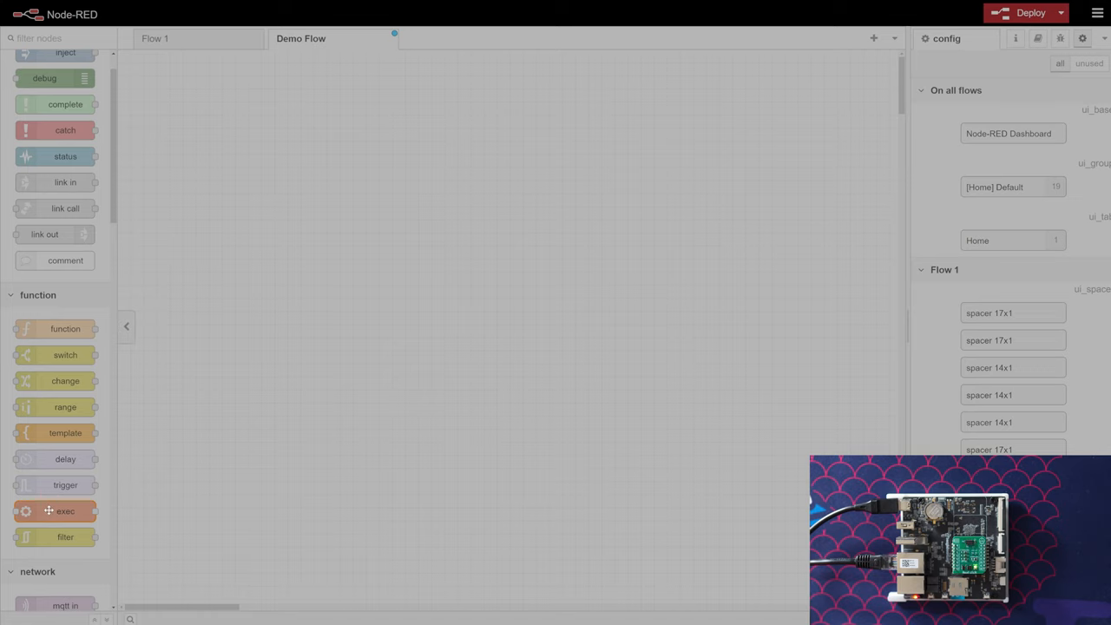
drag(55, 510, 451, 246)
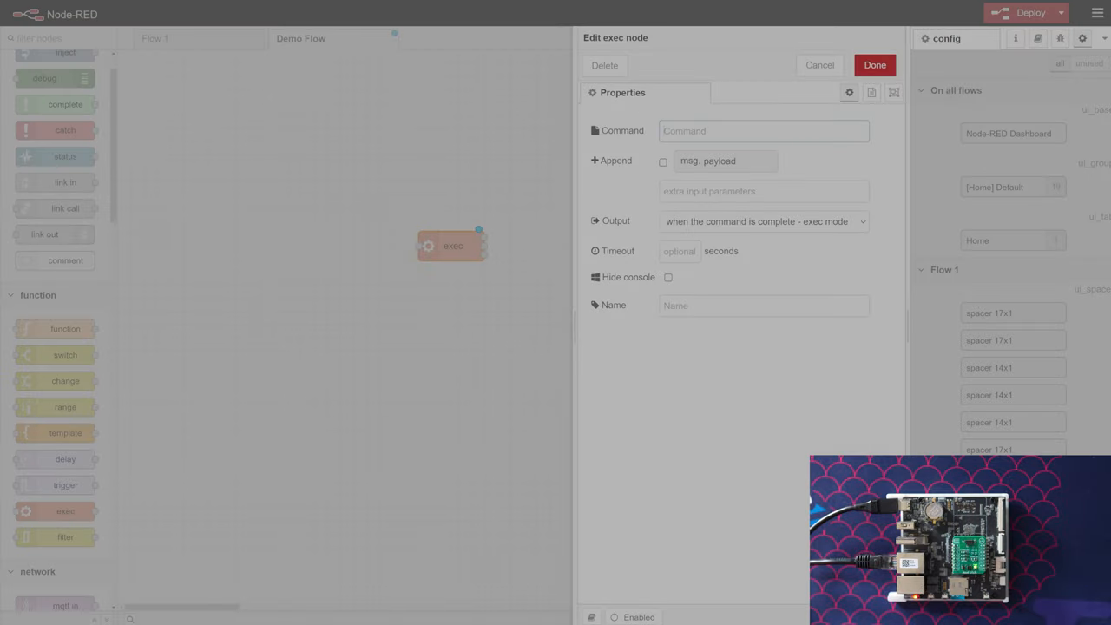
text(cat /sys/bus/iio/devices/iio:device0/in_accel_x_raw)
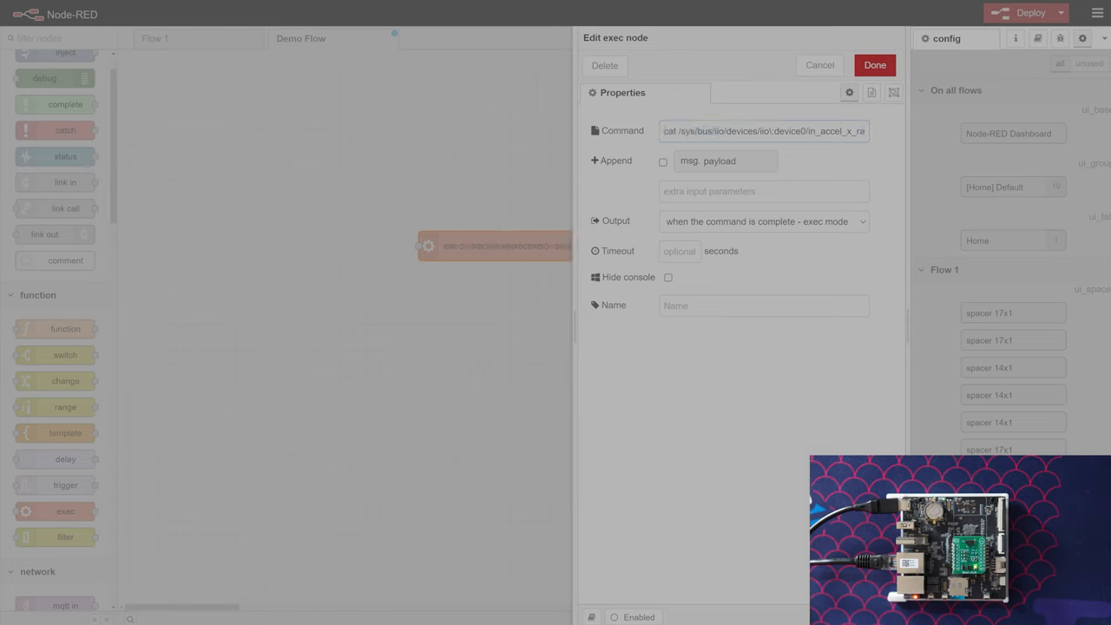
text(Get Accel X)
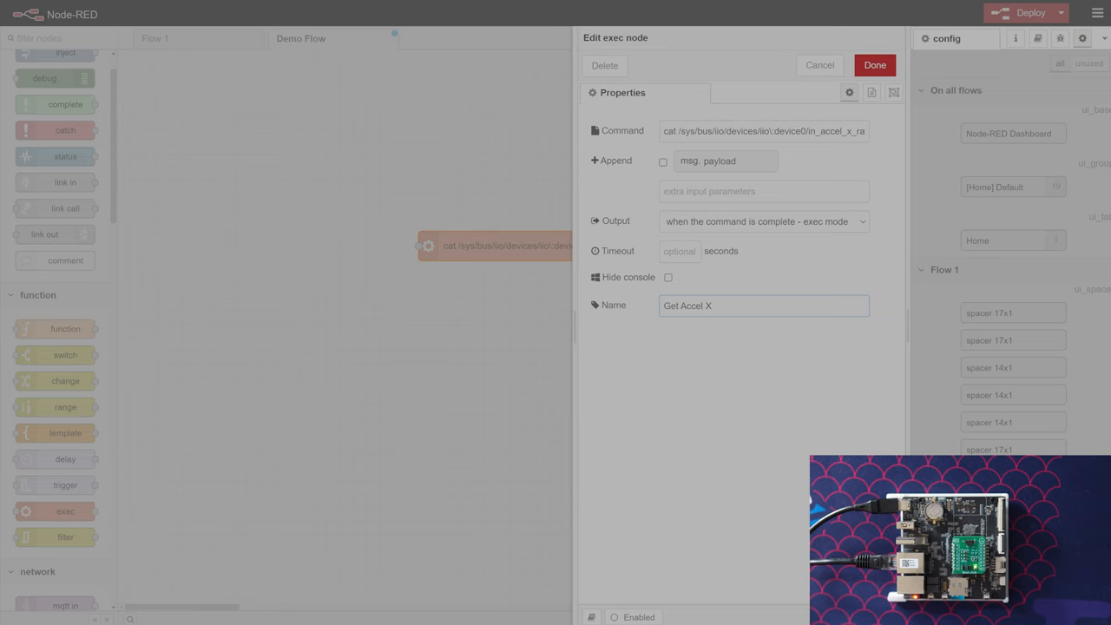
click(875, 66)
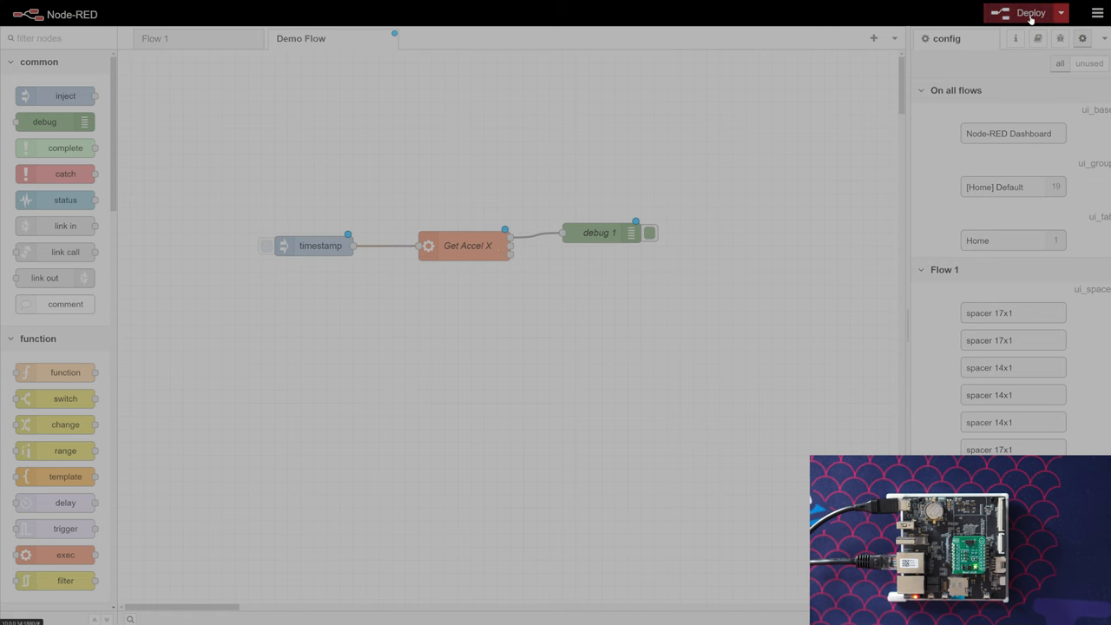
- Deploy the Demo Flow so X readings appear as debug messages
click(267, 247)
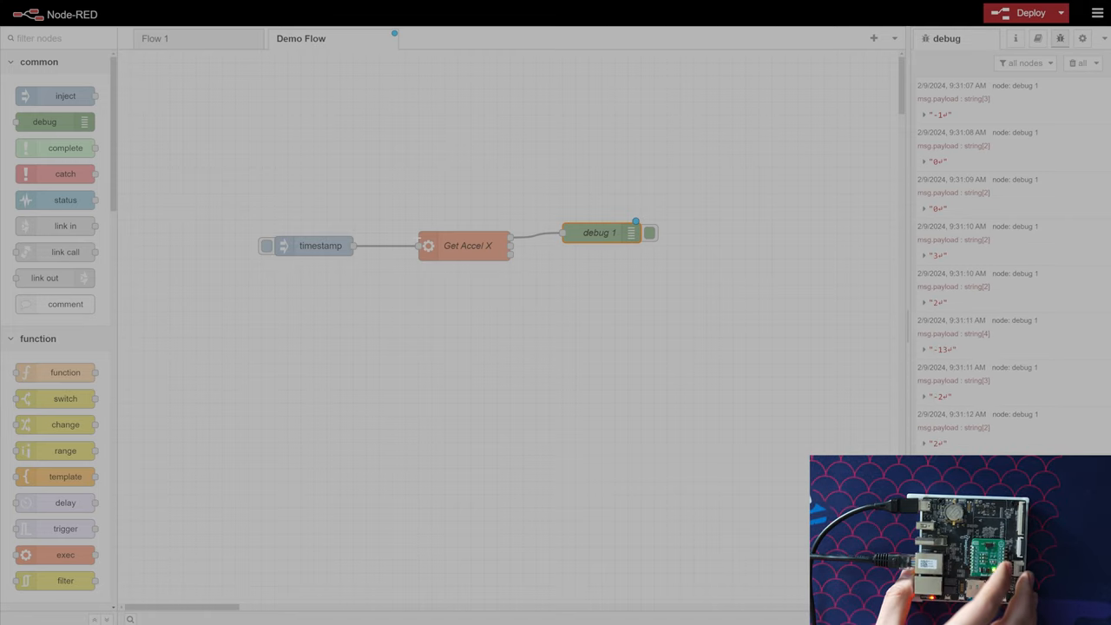
- Set the timestamp trigger to repeat at an interval of every 0.1 seconds
double_click(319, 247)
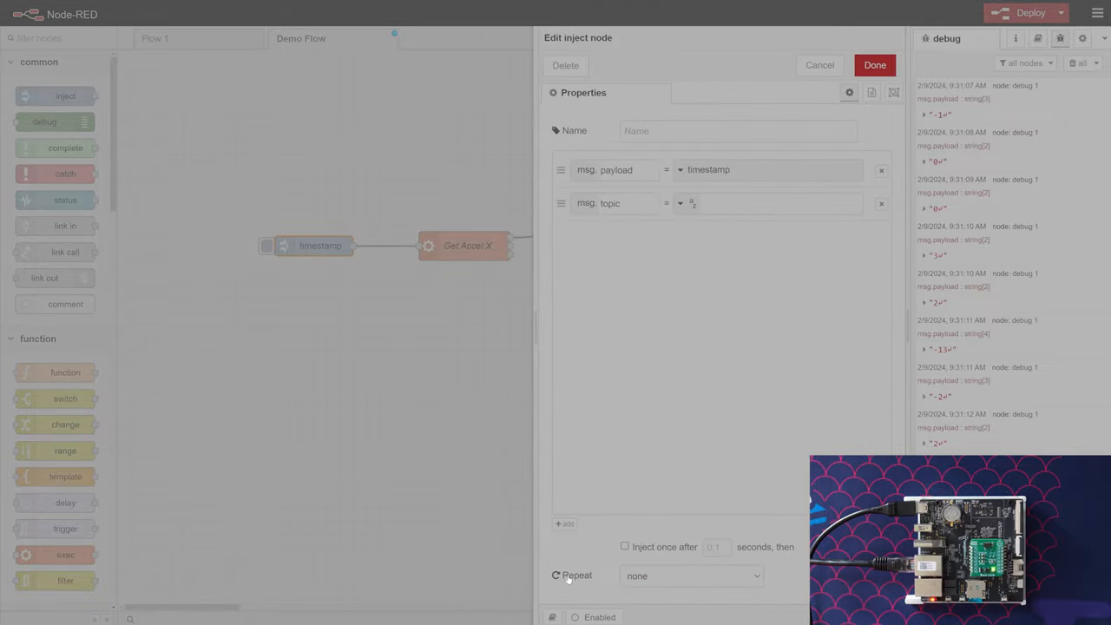
click(691, 576)
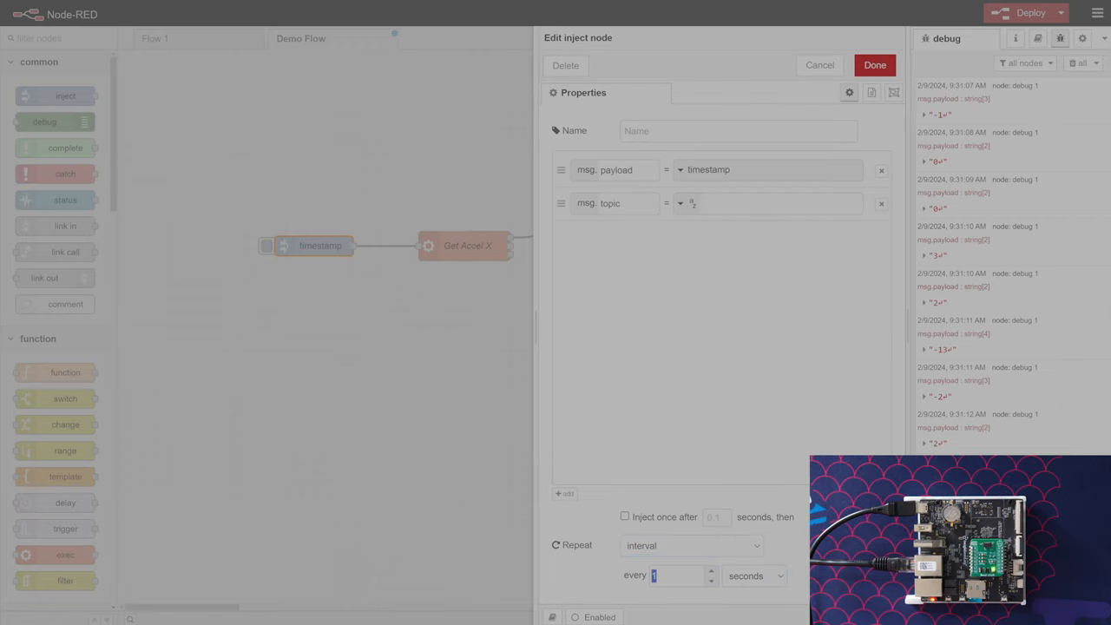
text(0.1)
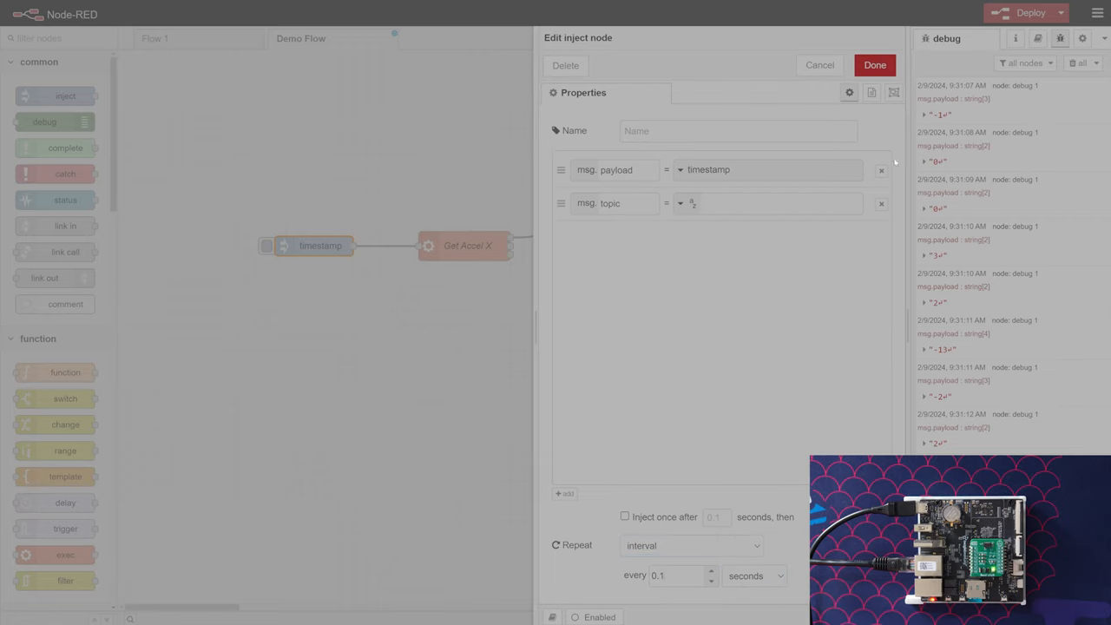
click(875, 64)
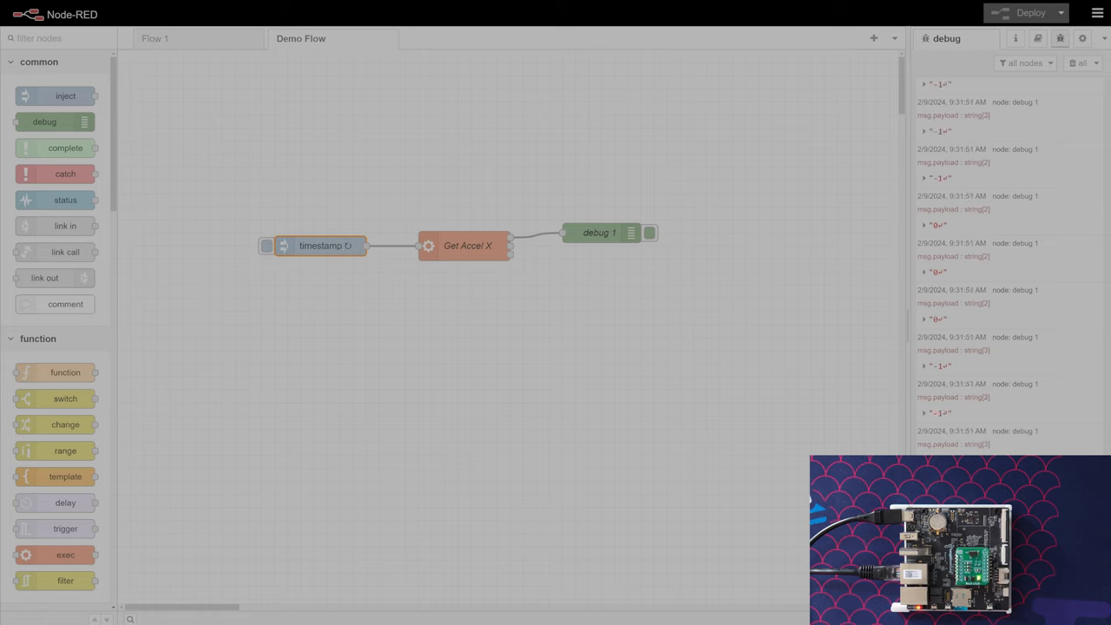
- Add a gauge labeled 'Accel X' fed by Get Accel X, with range -200 to 200
scroll(down, 3)
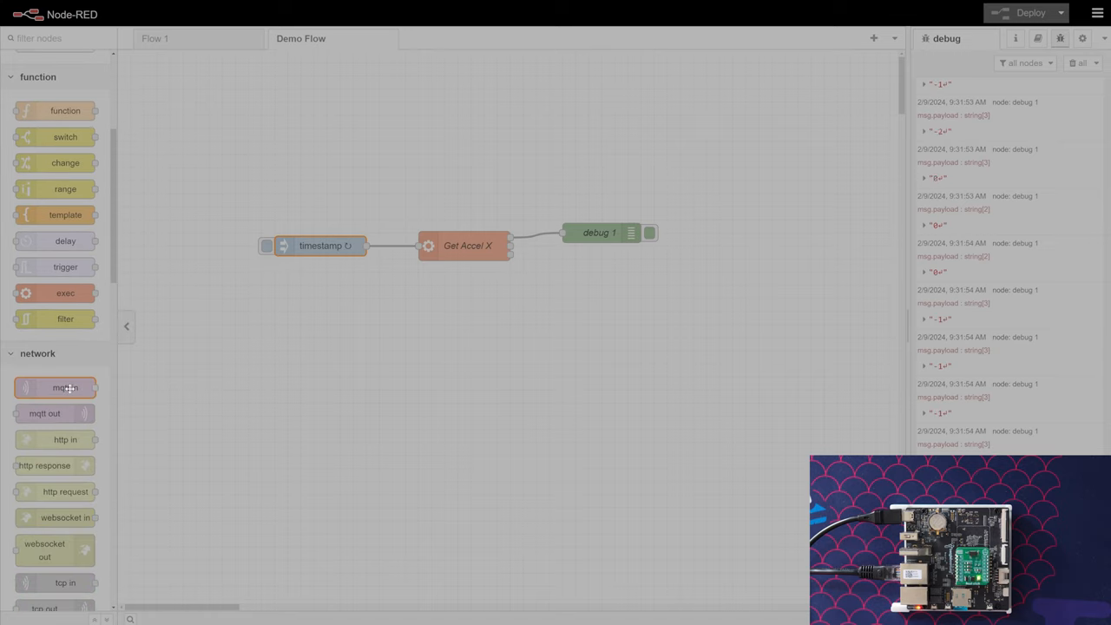
scroll(down, 3)
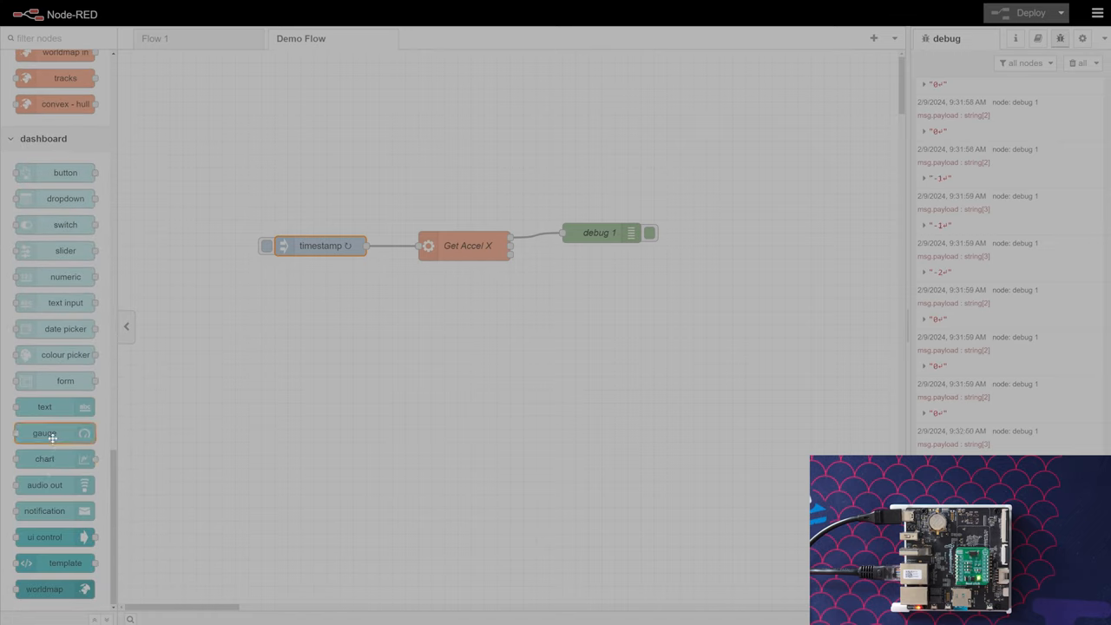
drag(45, 432, 604, 259)
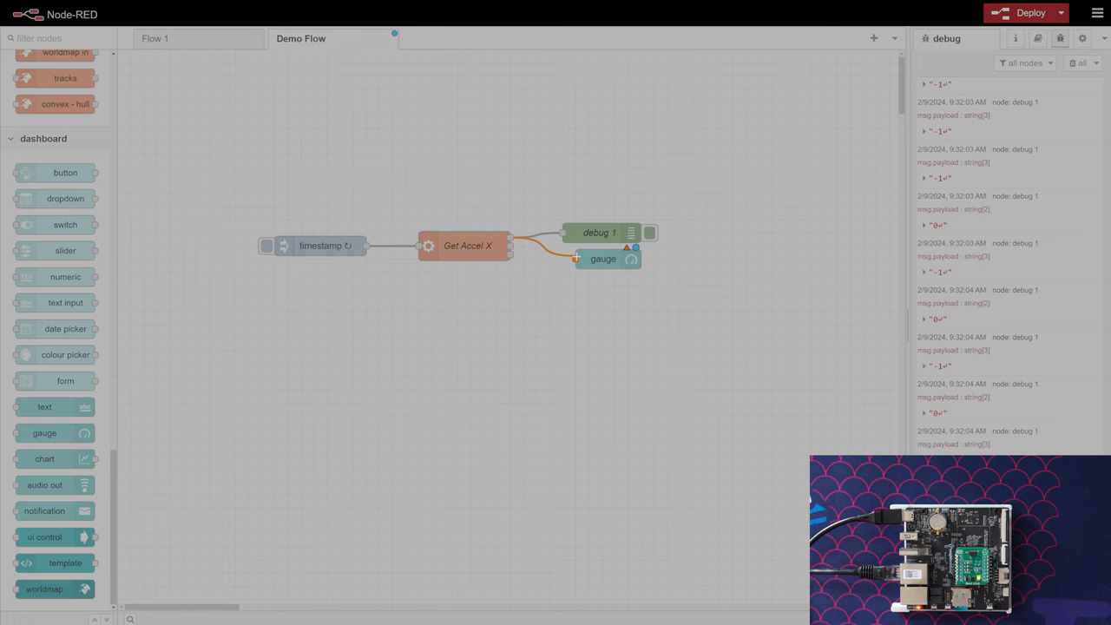
double_click(602, 258)
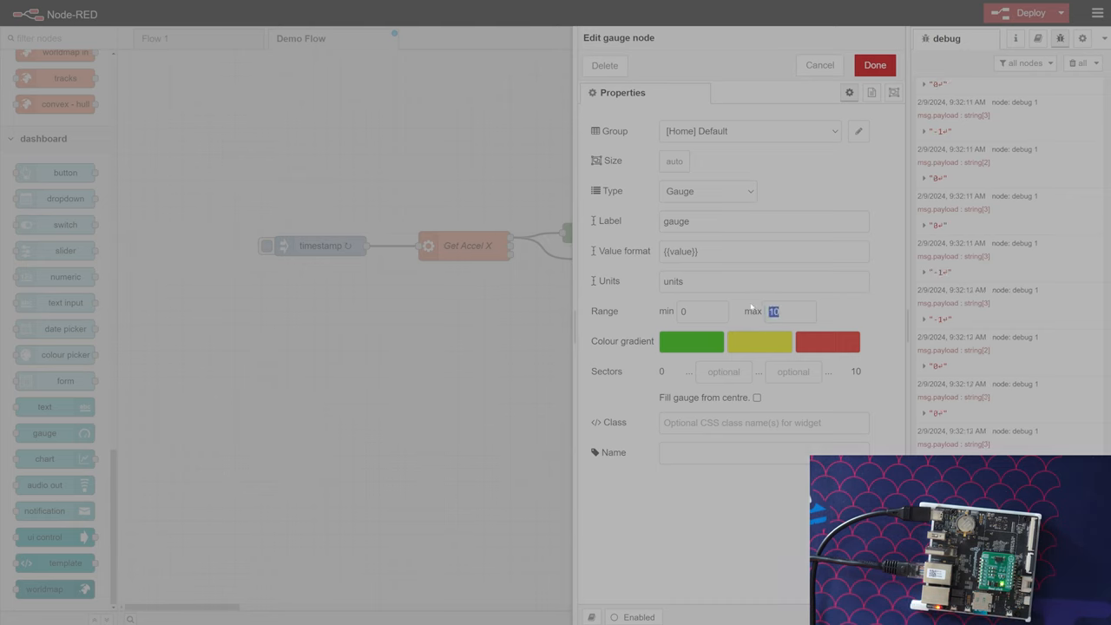
text(200)
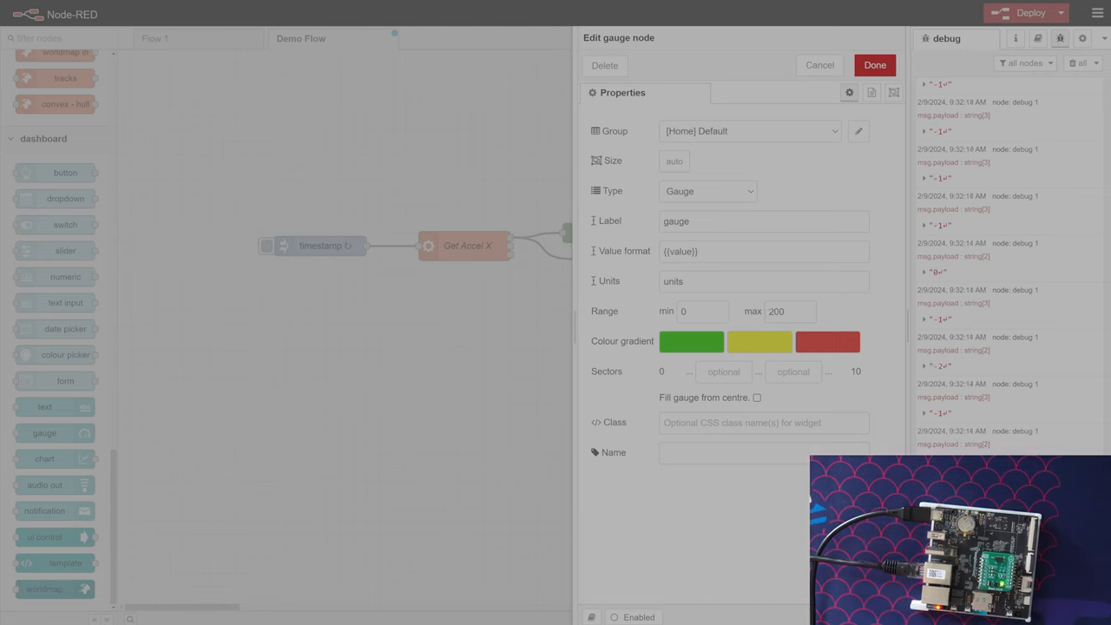
text(-29)
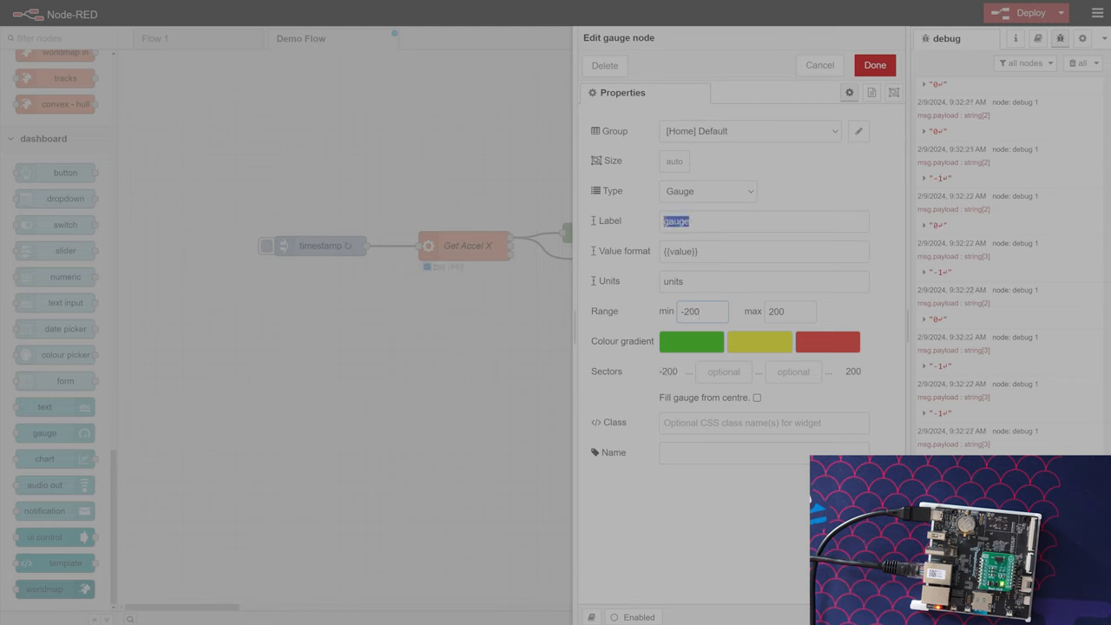
text(Accel X)
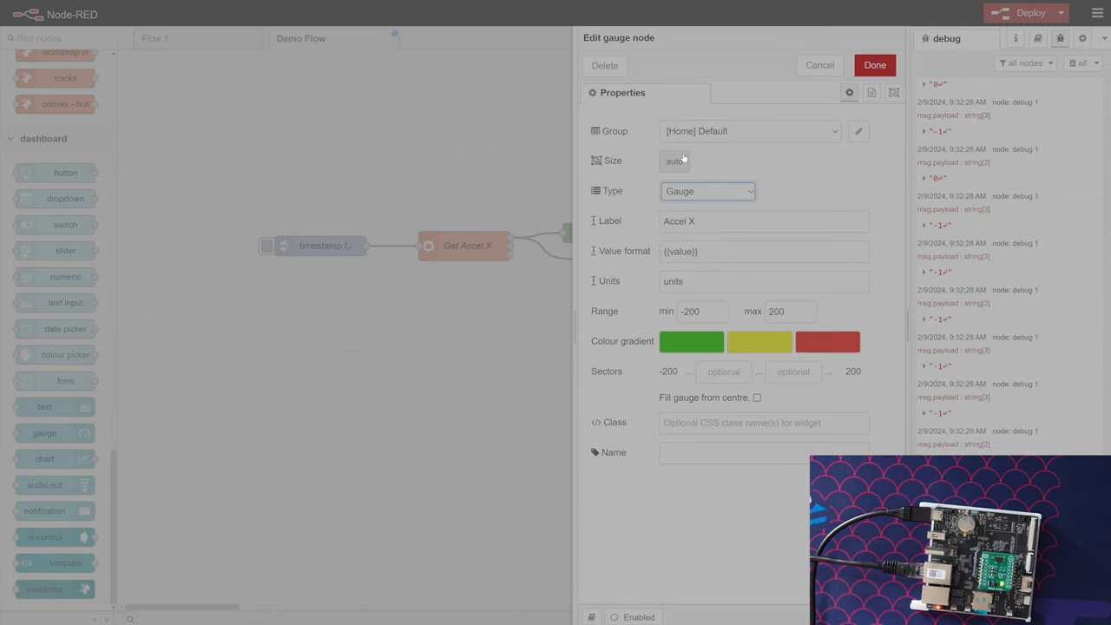
click(875, 66)
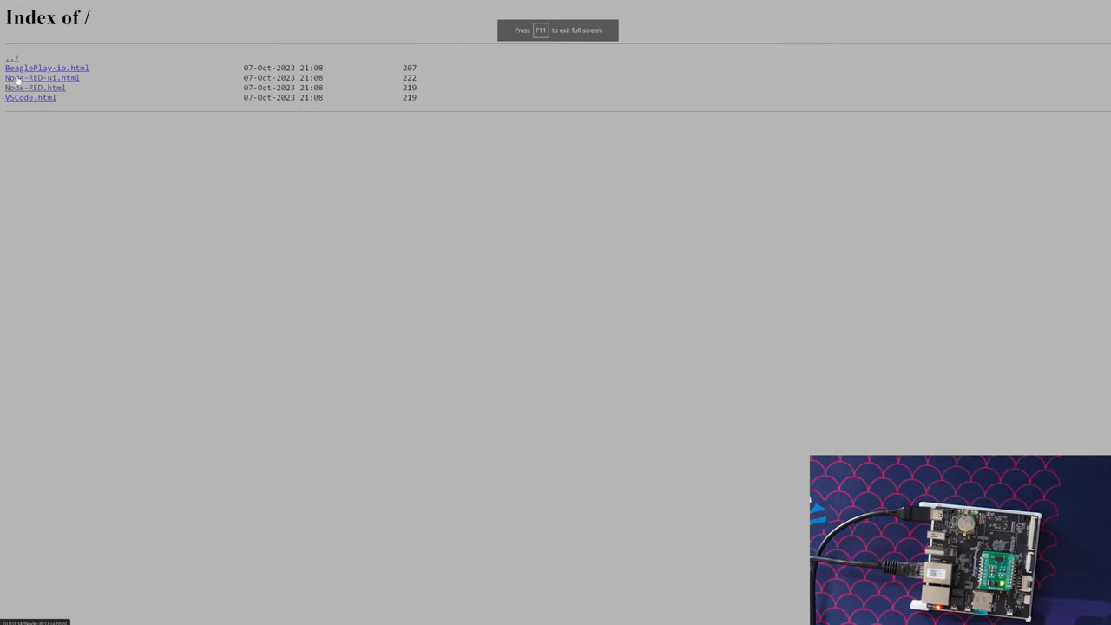
- Load the Node-RED editor from the index page to show the Demo Flow
click(41, 77)
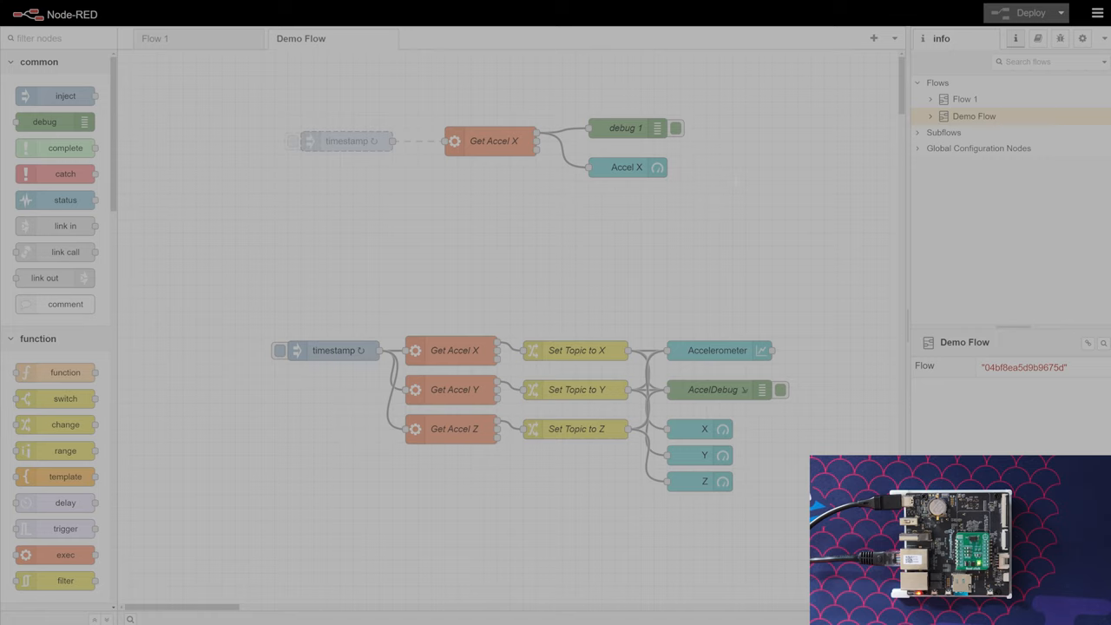
mouse_move(642, 167)
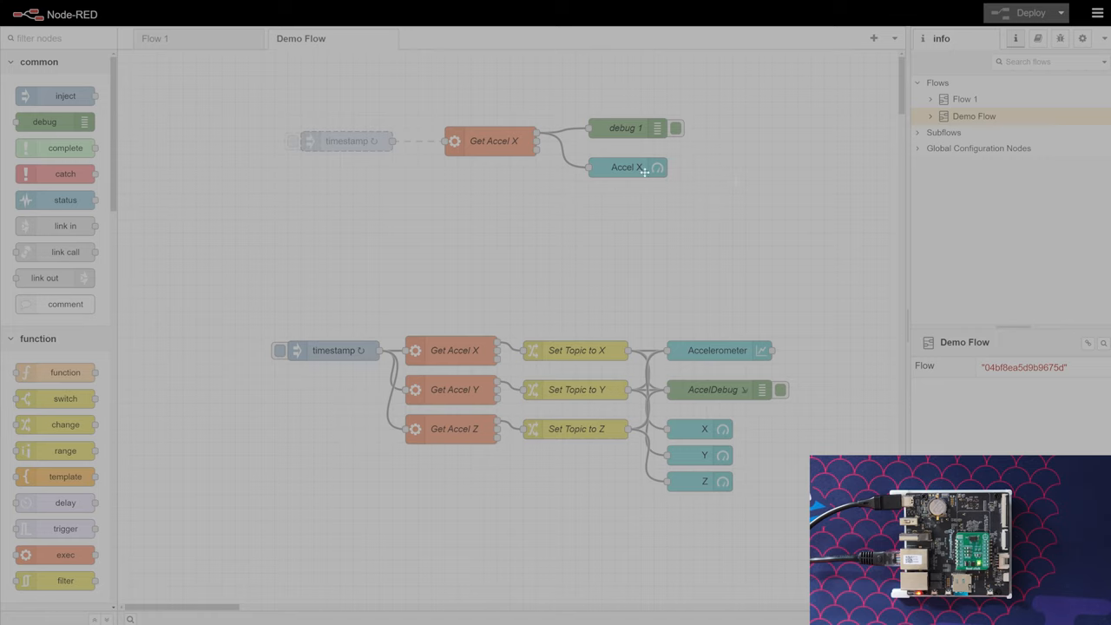
mouse_move(644, 173)
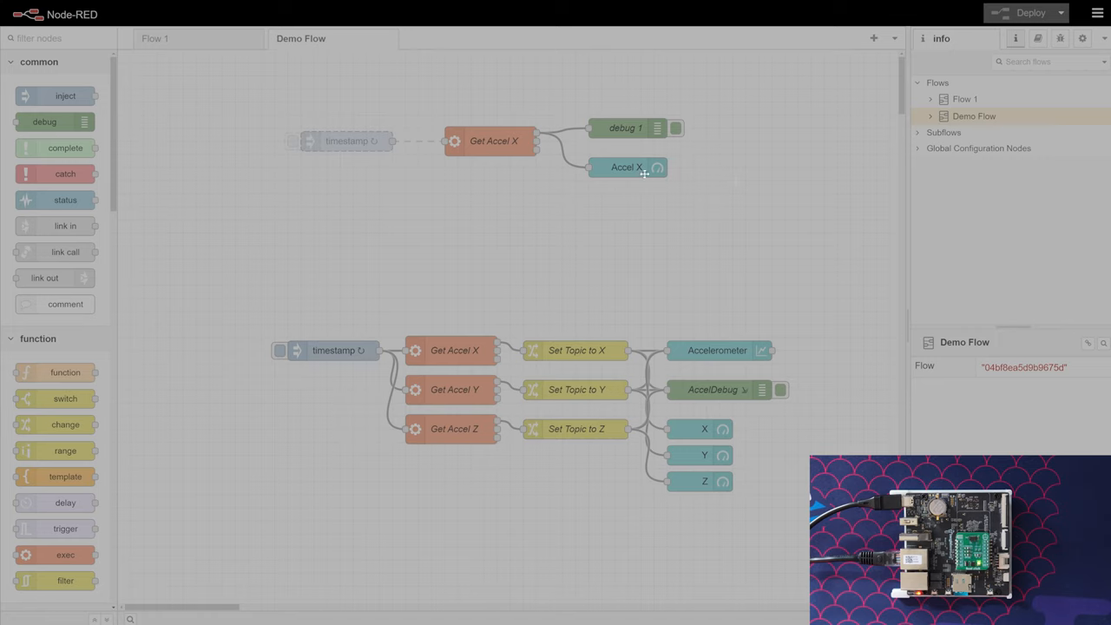
mouse_move(473, 387)
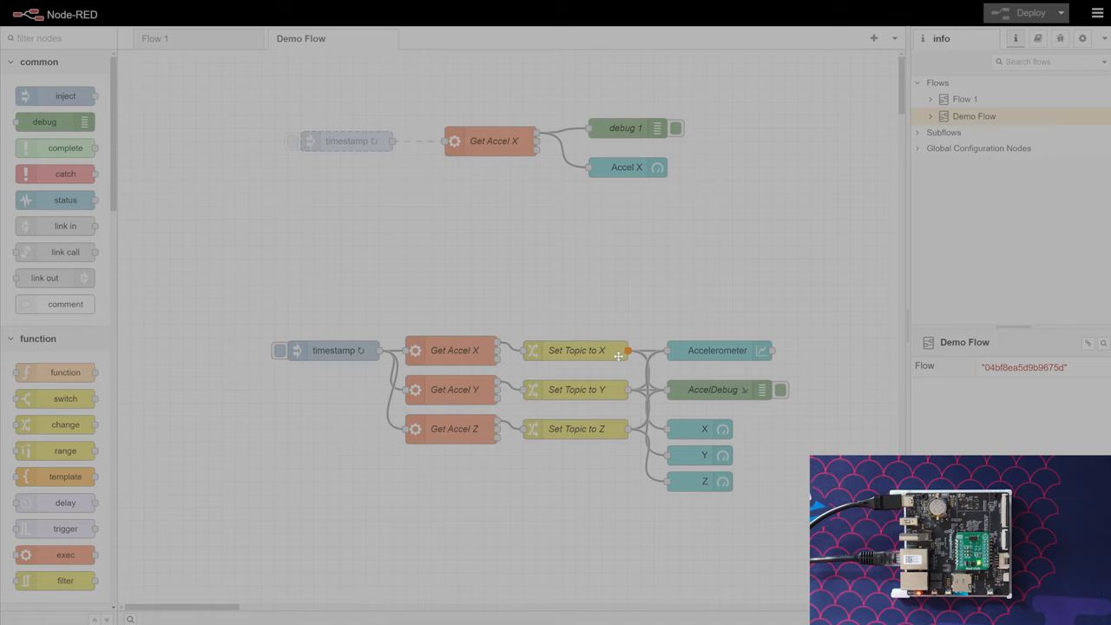
mouse_move(444, 350)
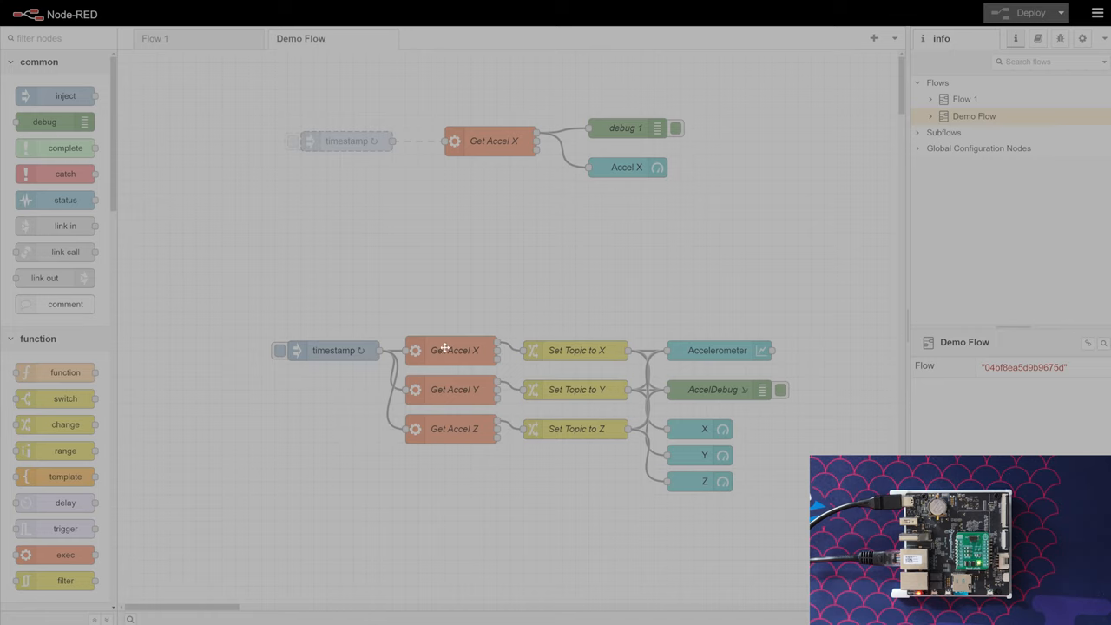
click(455, 389)
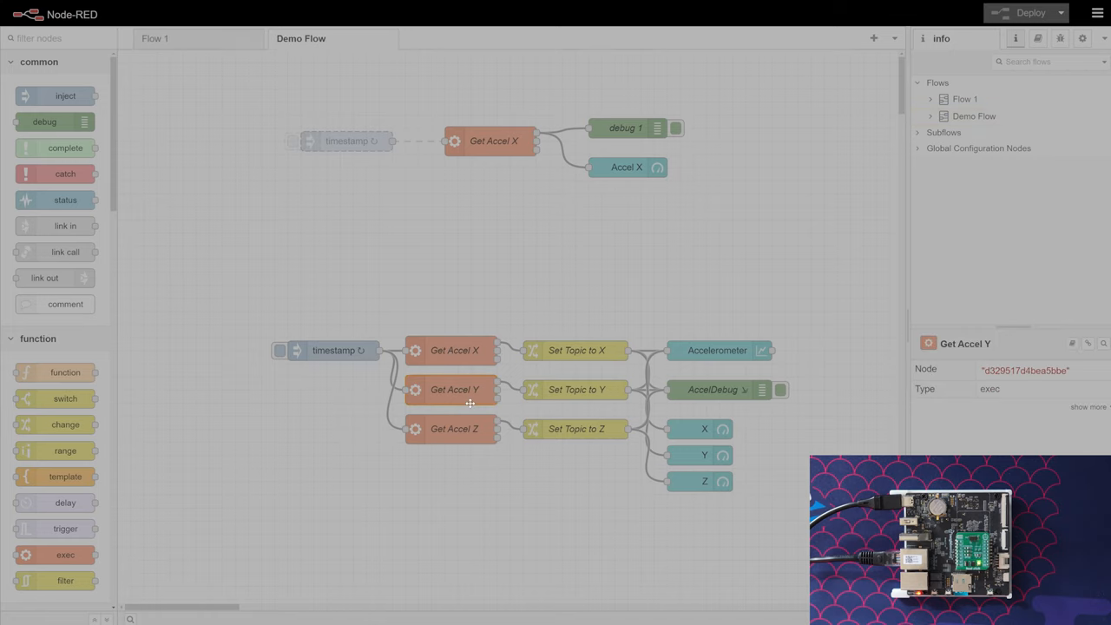
double_click(454, 389)
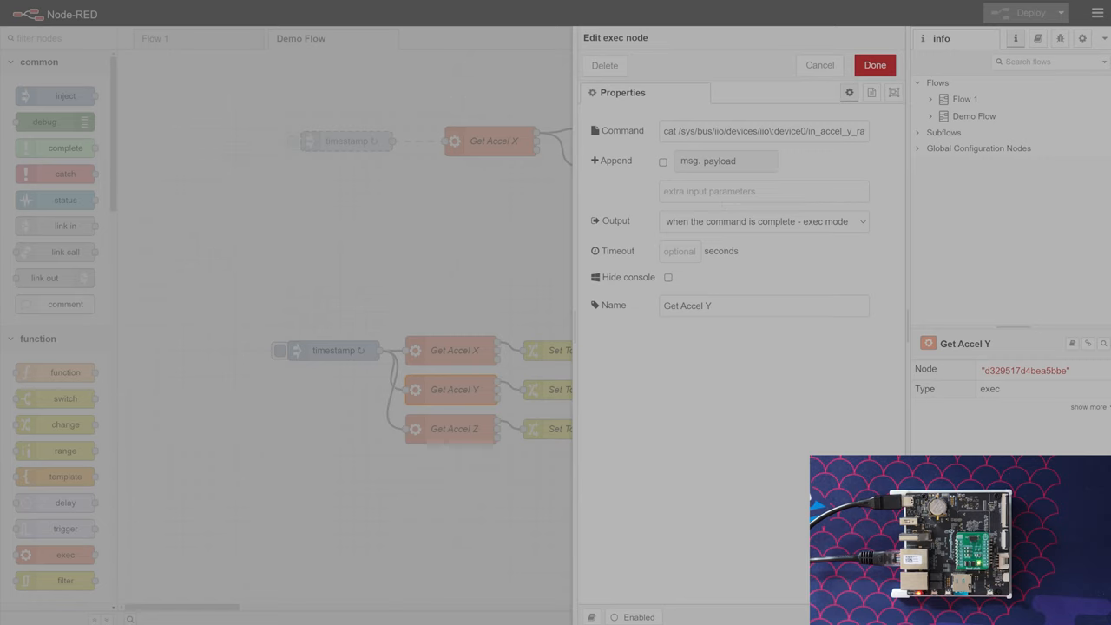
double_click(836, 132)
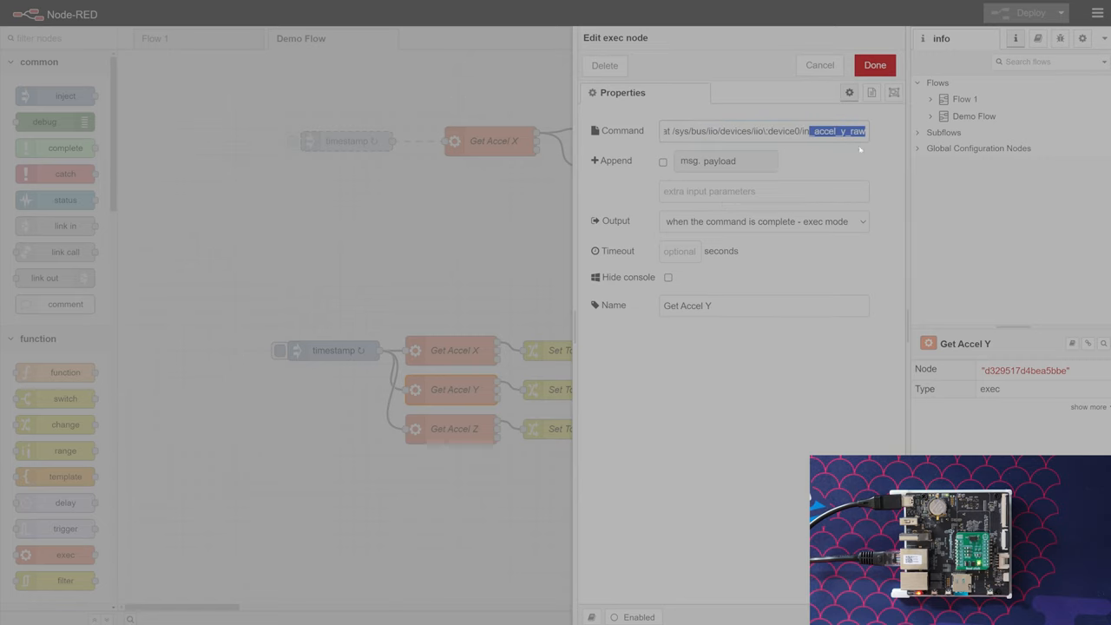
click(874, 66)
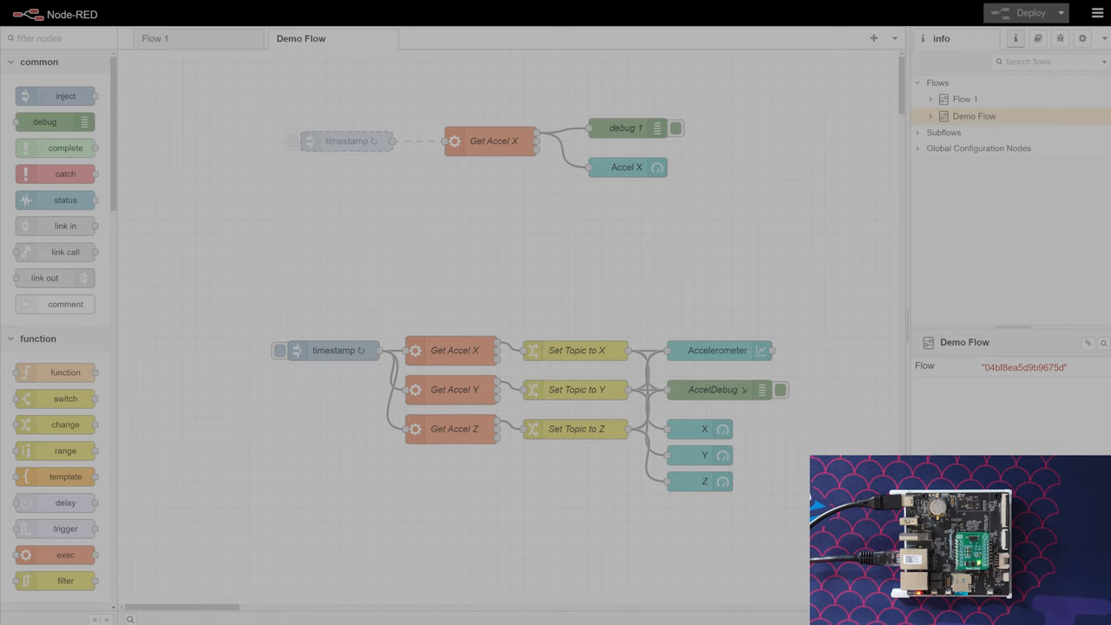
mouse_move(568, 353)
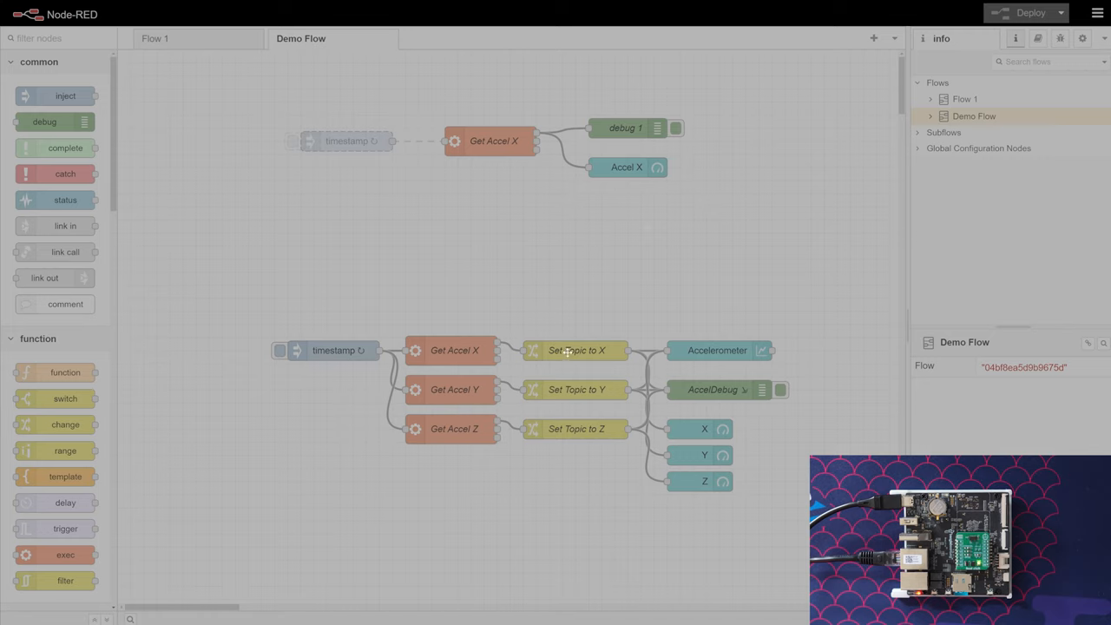
mouse_move(604, 430)
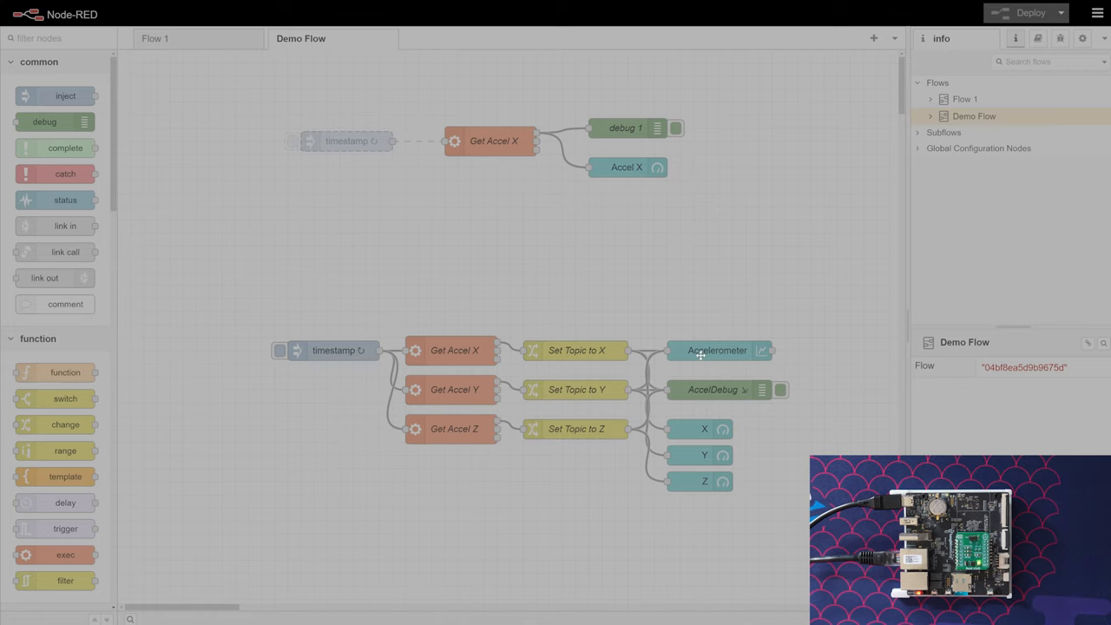
click(716, 350)
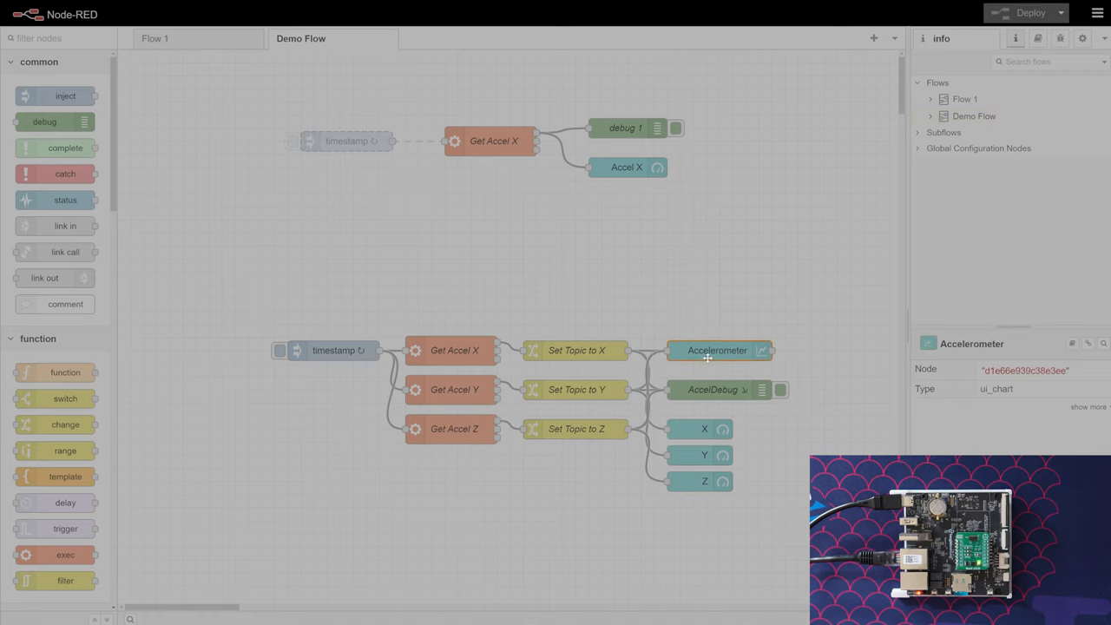
double_click(576, 351)
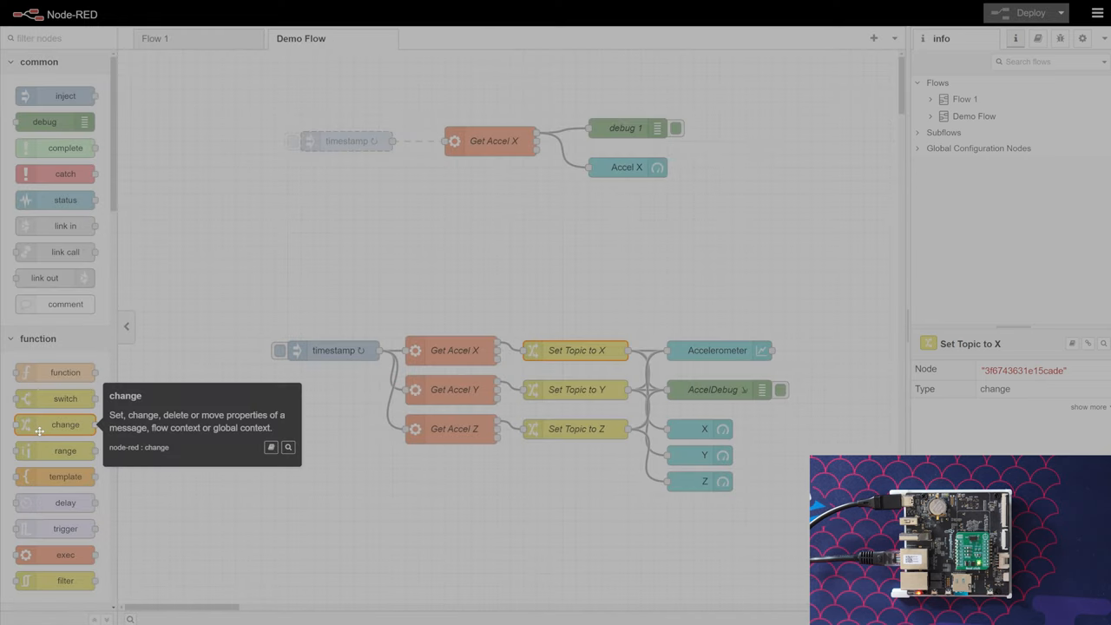
double_click(576, 351)
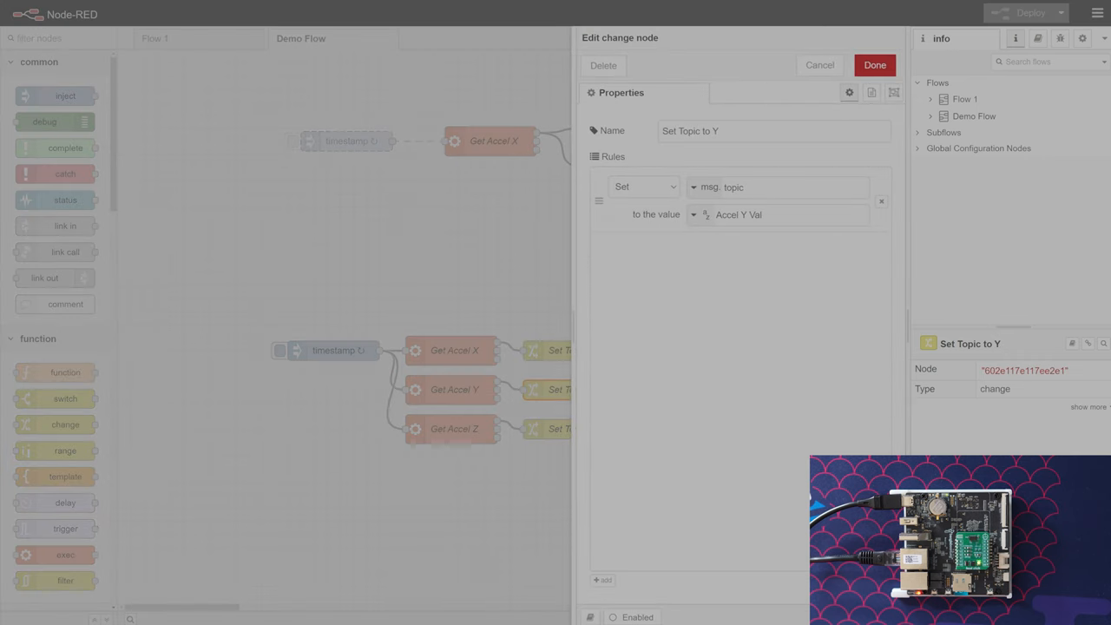
click(875, 66)
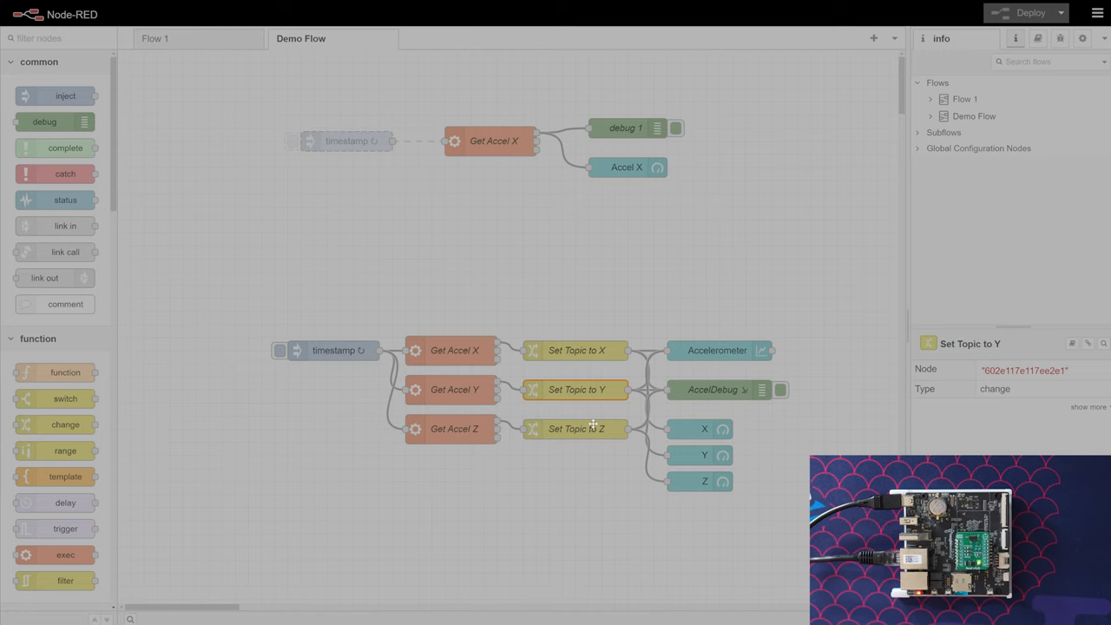
mouse_move(711, 353)
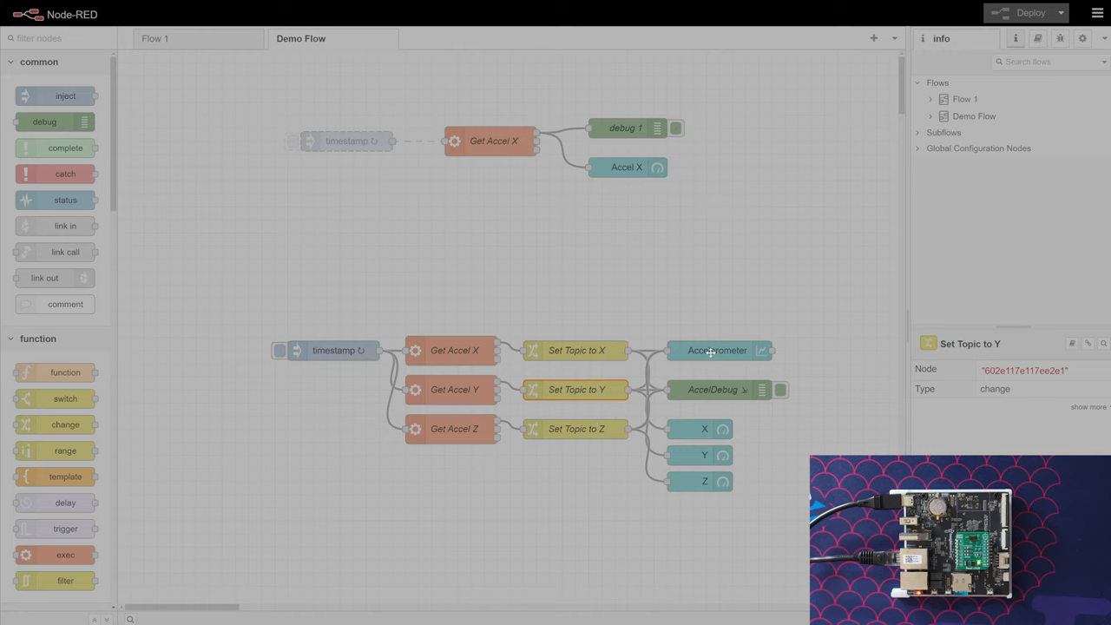
mouse_move(710, 352)
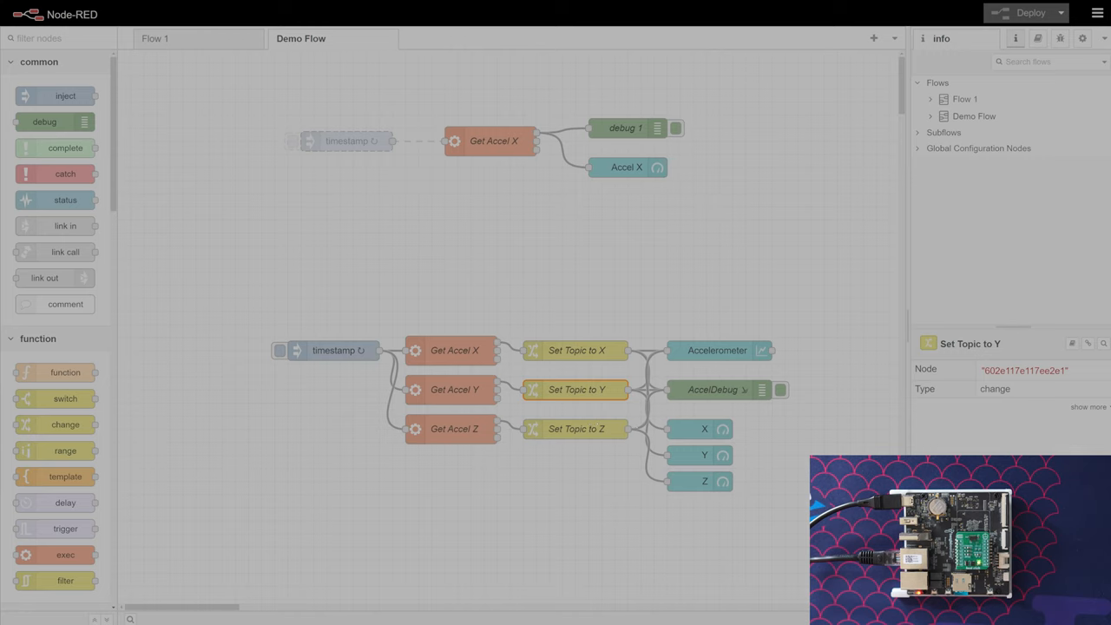